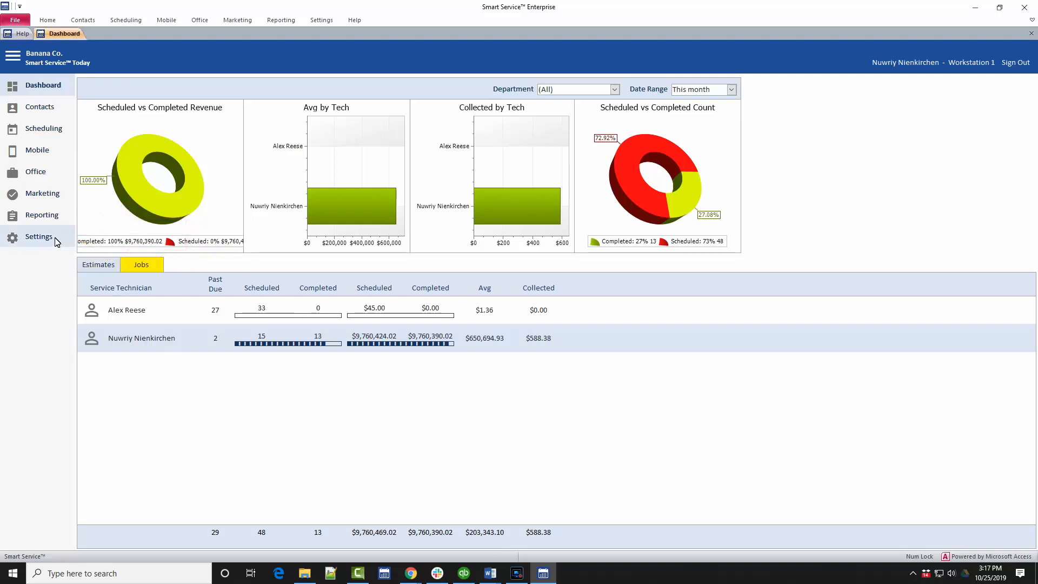
Bring up the company Settings and its Service Agreement setup showing agreements enabled
{"action": "left_click", "coordinate": [39, 237]}
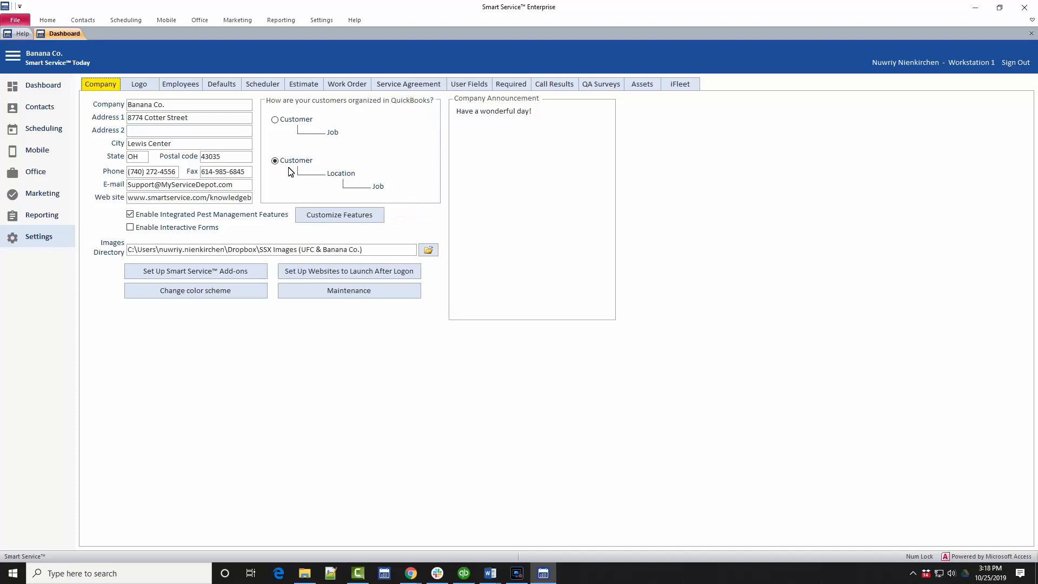
{"action": "left_click", "coordinate": [408, 84]}
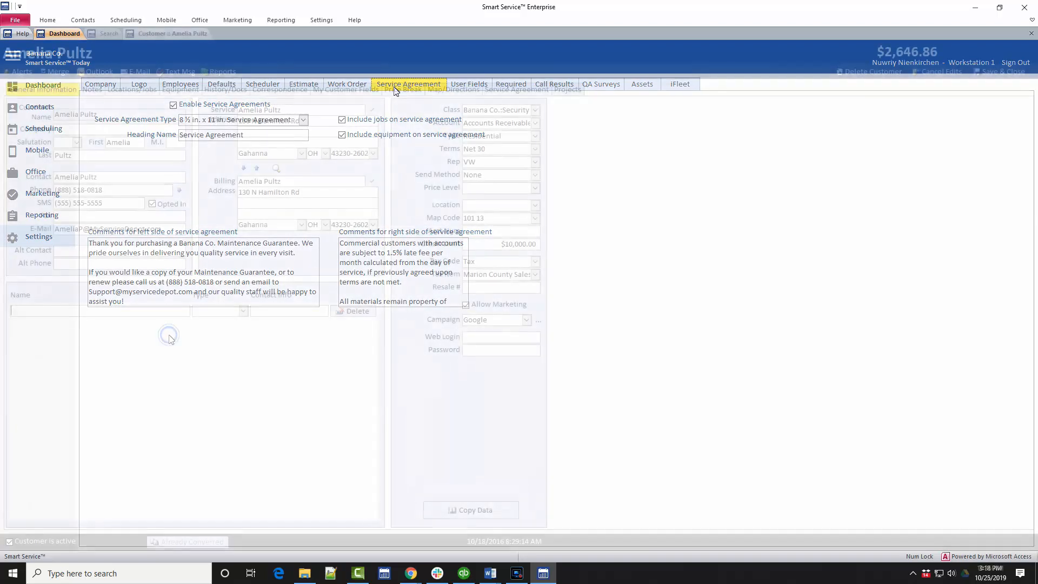
Show the Service Agreement section of the open customer record
{"action": "left_click", "coordinate": [42, 89]}
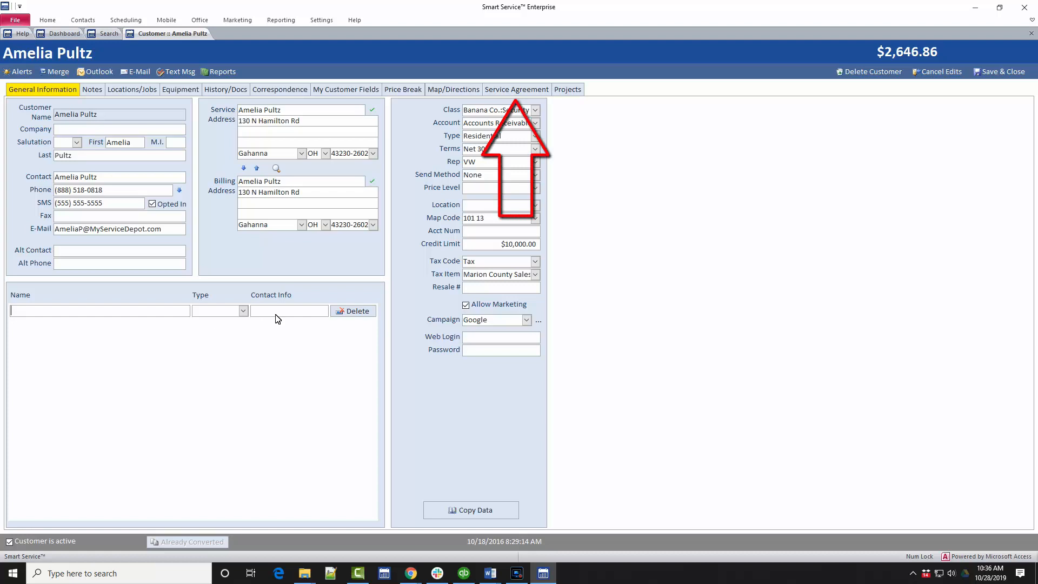
{"action": "left_click", "coordinate": [517, 89]}
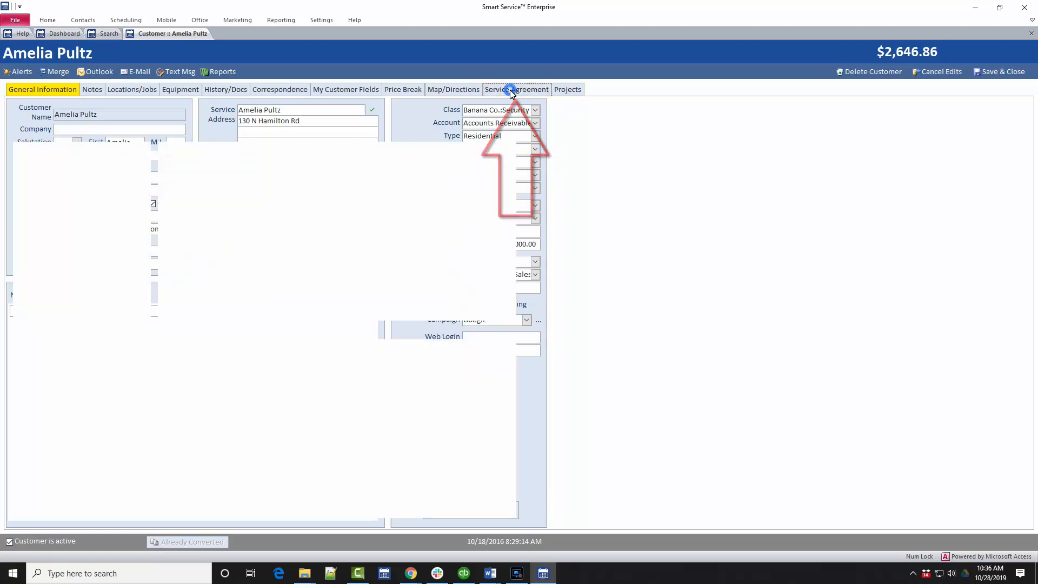
Open the Gold Star Maintenance Program agreement to review its status and contract dates
{"action": "left_click", "coordinate": [517, 90]}
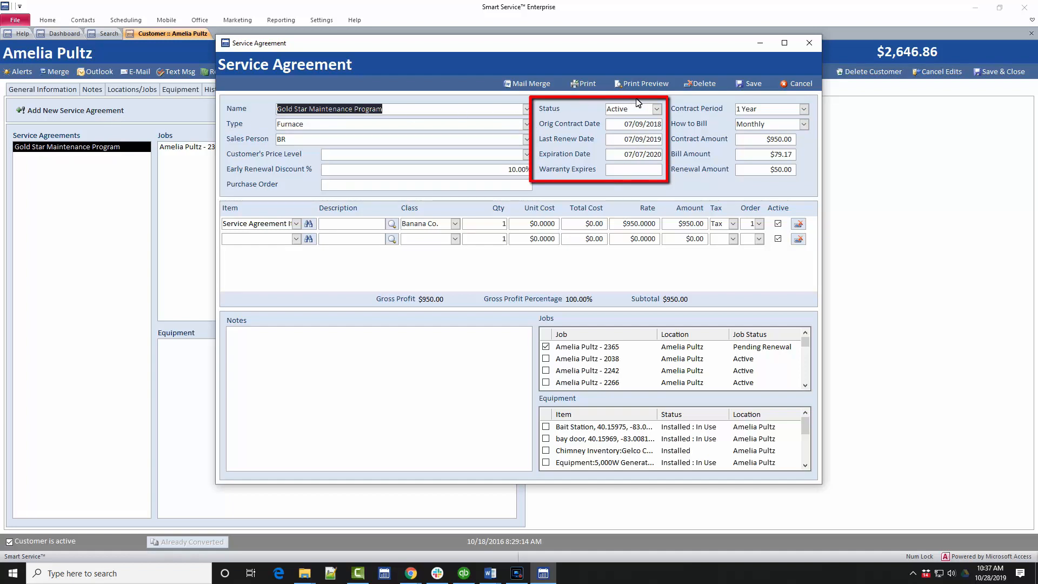
{"action": "left_click", "coordinate": [656, 108]}
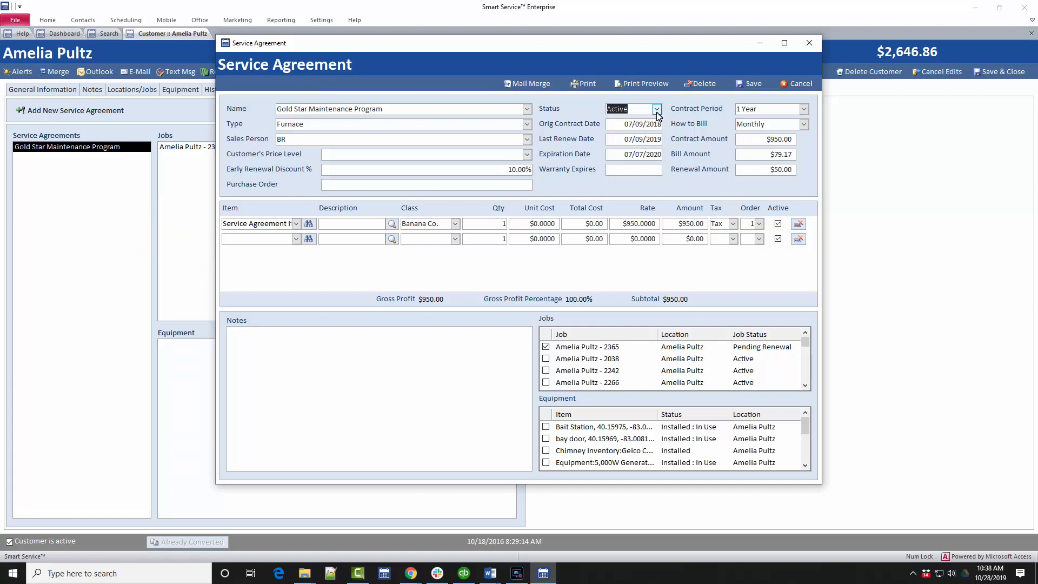
Switch the Gold Star agreement to Quarterly billing at $237.50 per bill and save it
{"action": "left_click", "coordinate": [804, 123]}
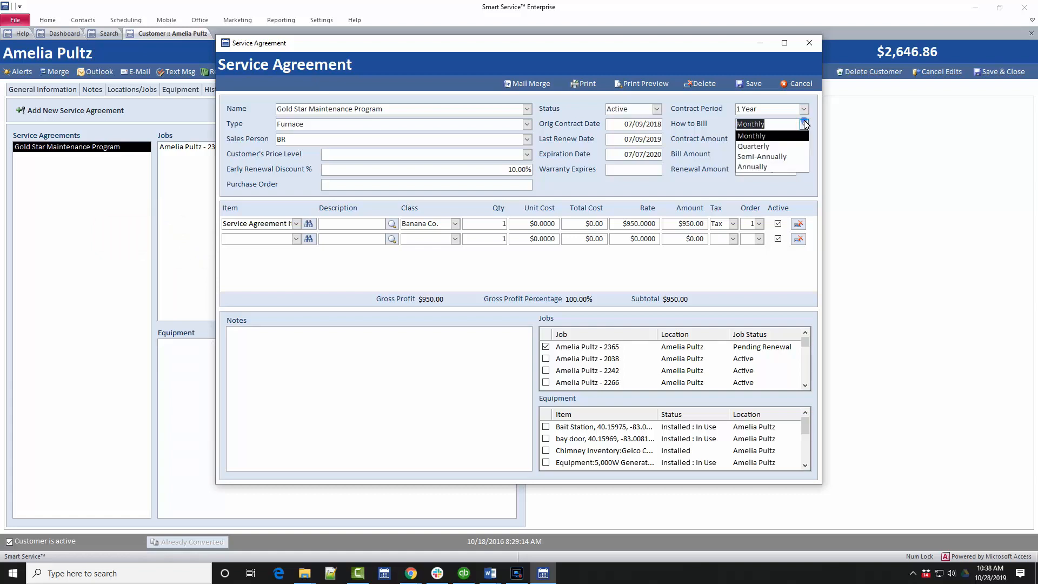
{"action": "left_click", "coordinate": [752, 146]}
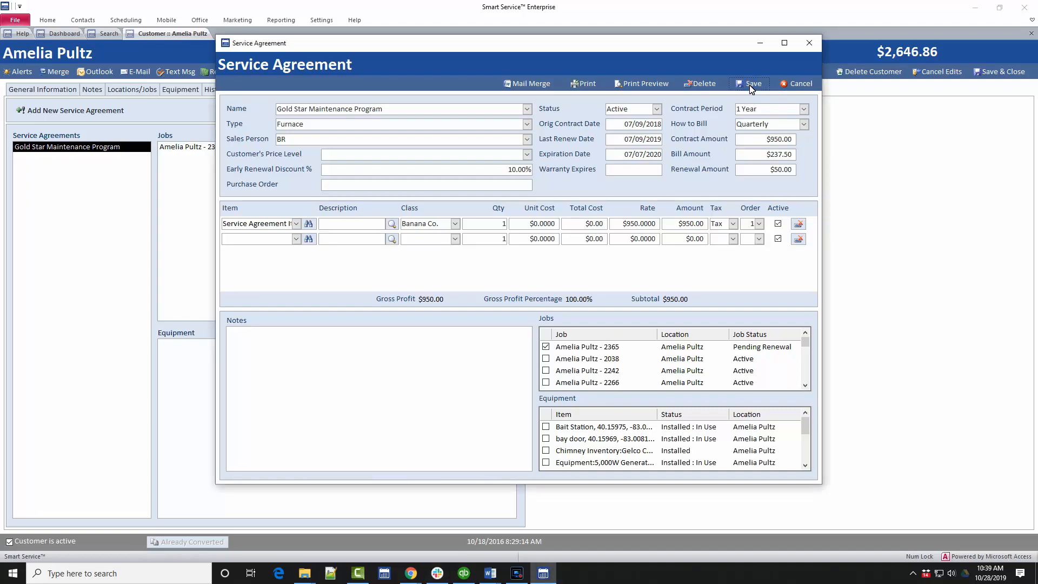
{"action": "left_click", "coordinate": [748, 84]}
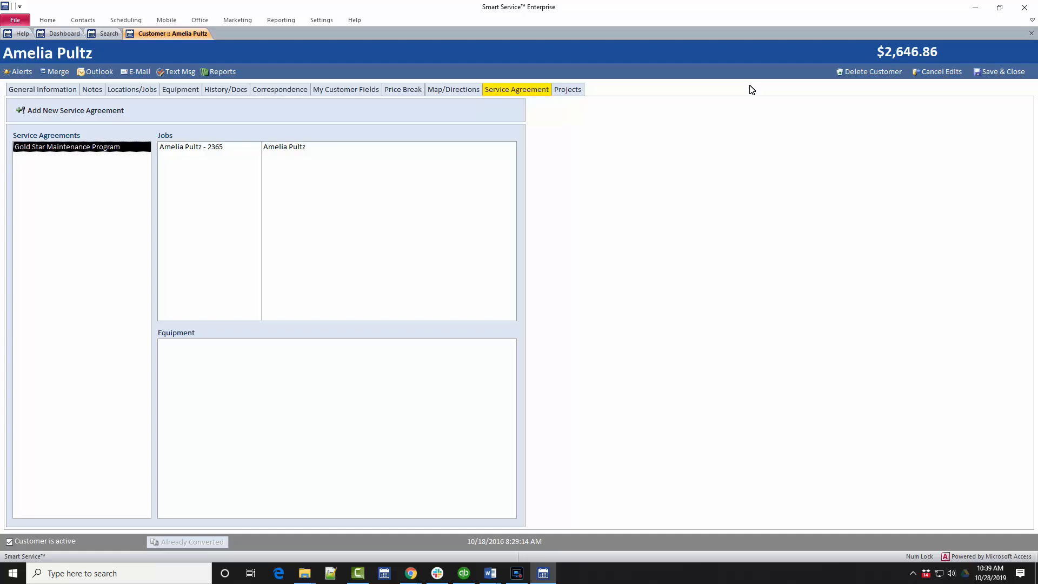
{"action": "double_click", "coordinate": [190, 146]}
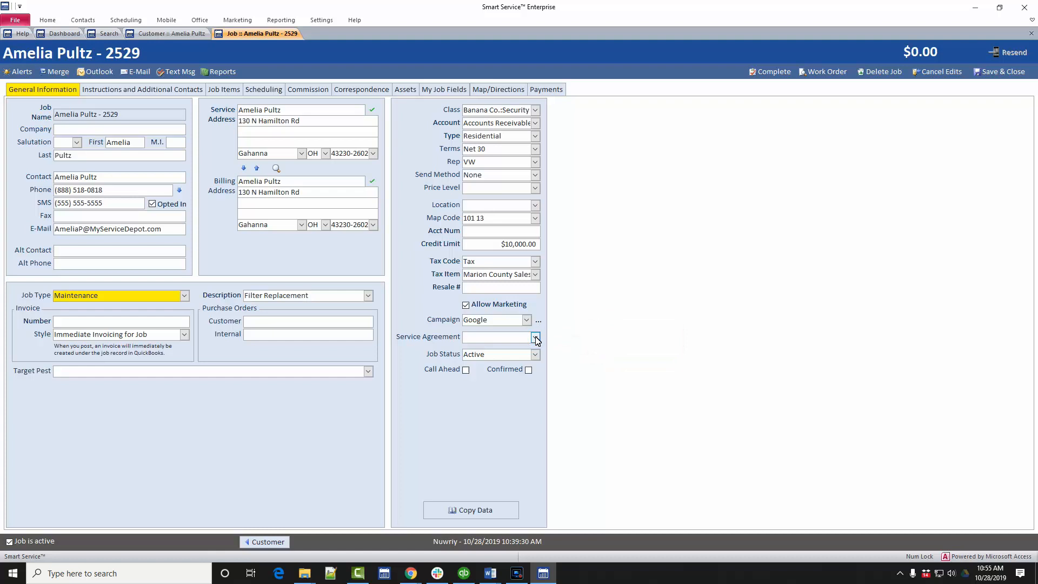
{"action": "left_click", "coordinate": [536, 336]}
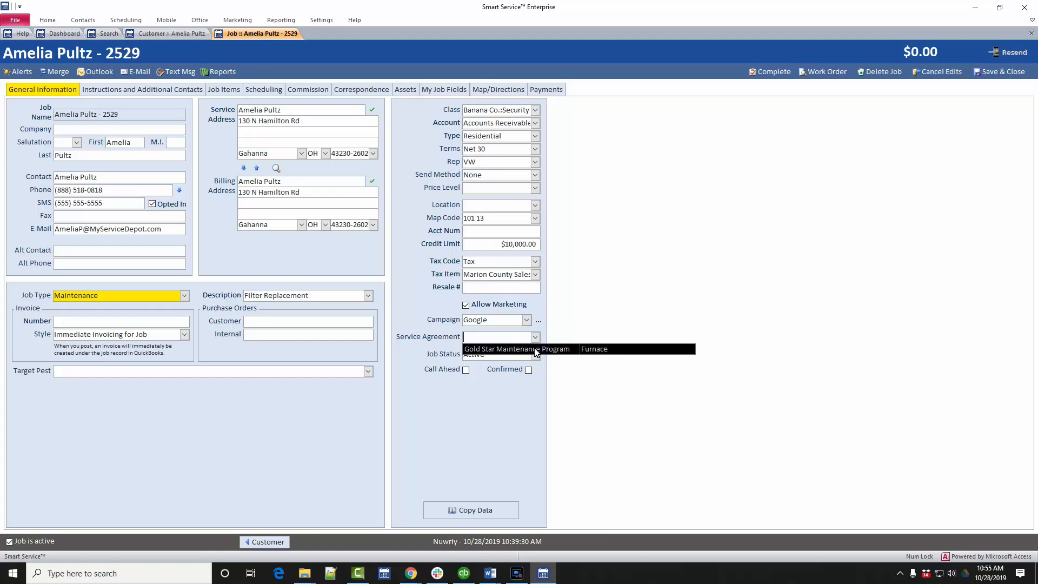
{"action": "left_click", "coordinate": [517, 349]}
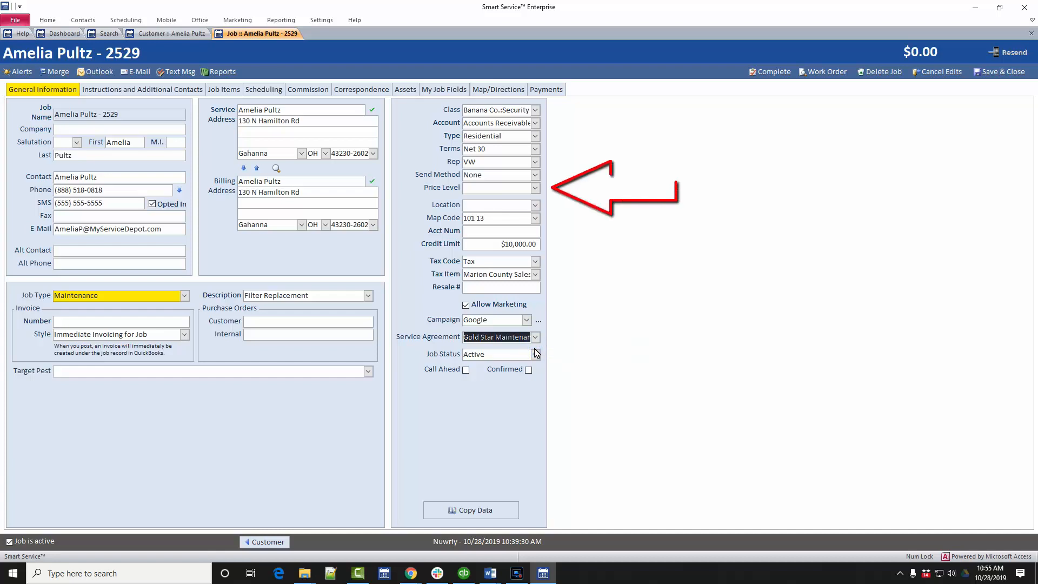
{"action": "mouse_move", "coordinate": [533, 267]}
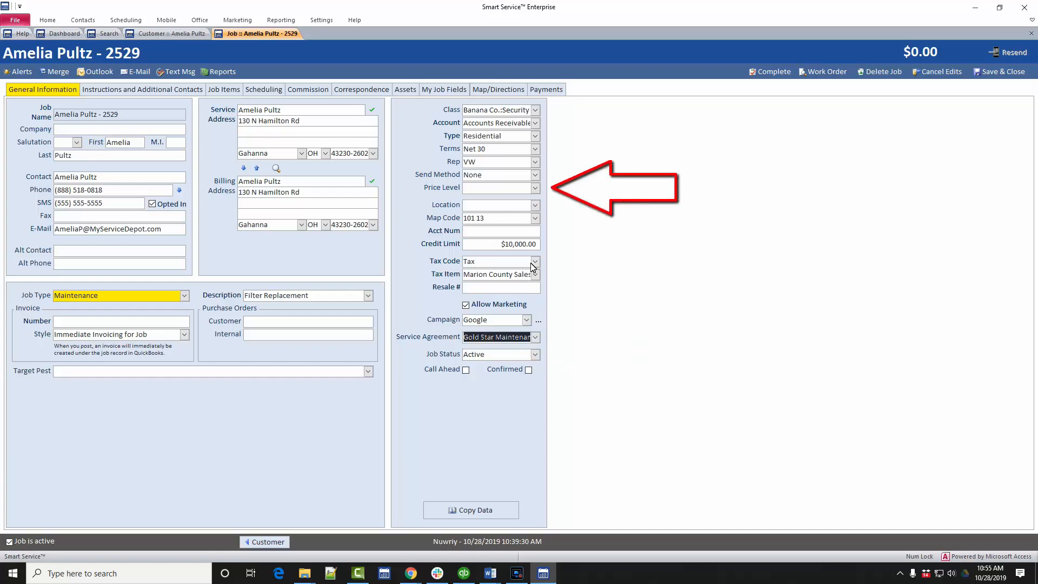
{"action": "left_click", "coordinate": [535, 187]}
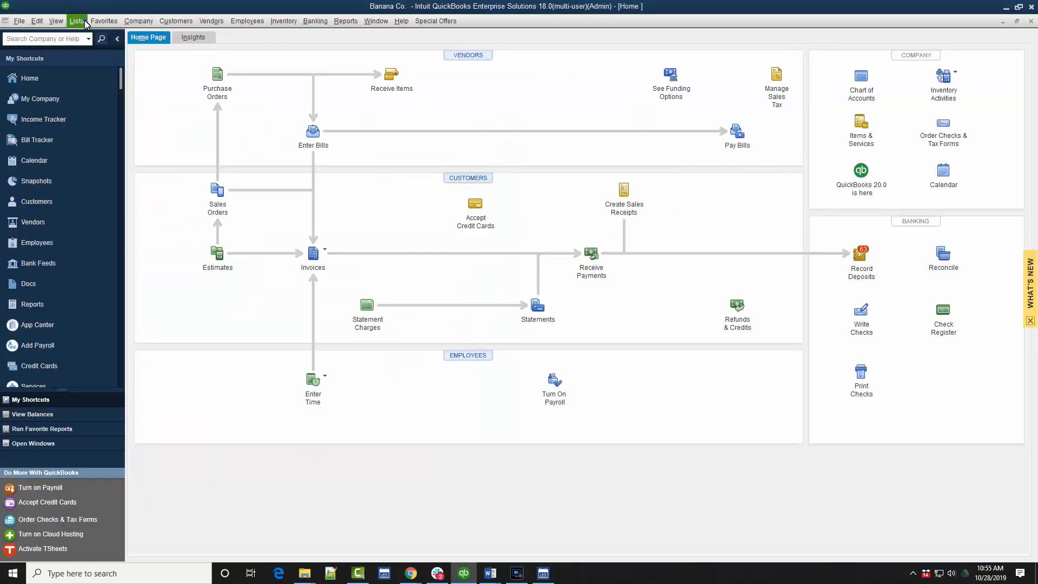
Review QuickBooks' New Price Level form from the Lists menu and cancel it unsaved
{"action": "left_click", "coordinate": [75, 21]}
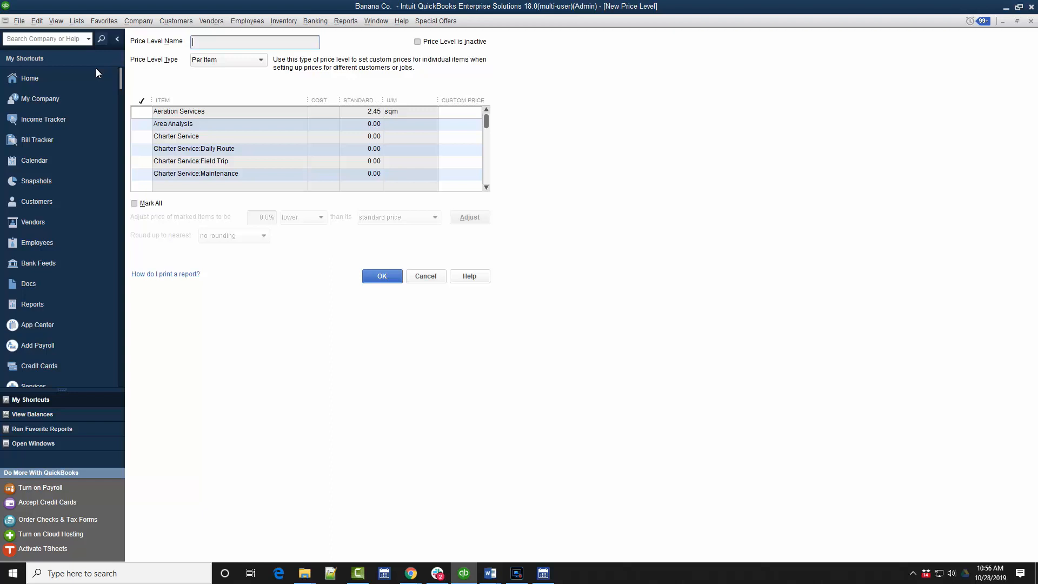
{"action": "mouse_move", "coordinate": [238, 116]}
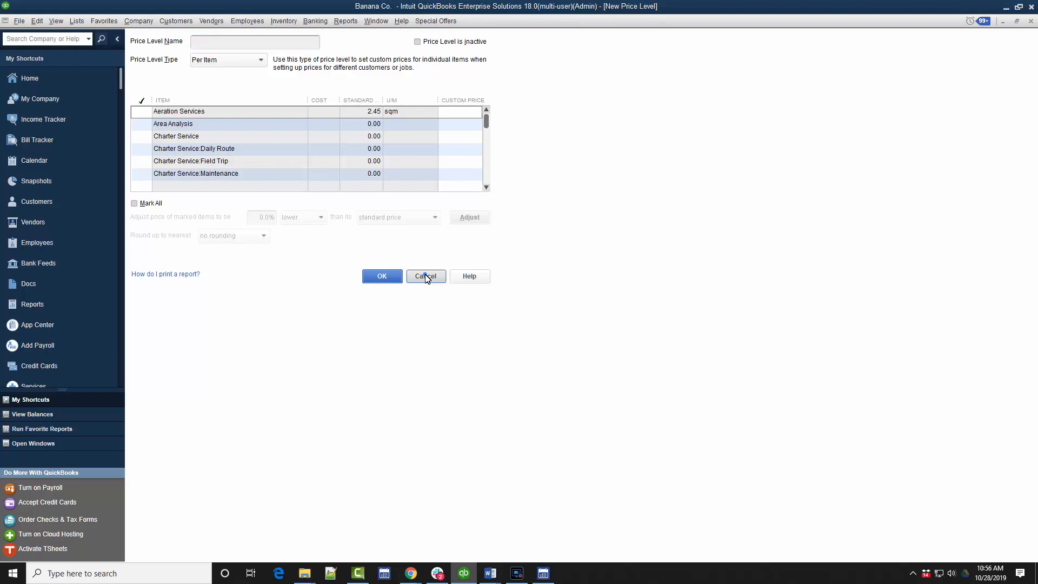
{"action": "left_click", "coordinate": [425, 276]}
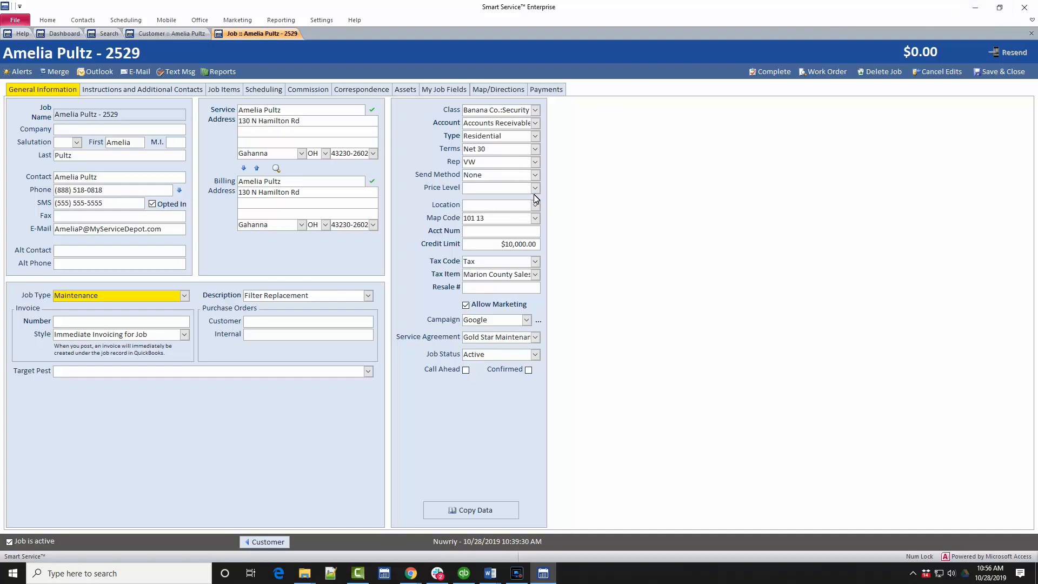
Set the job's Price Level to Gold Star Maintenance Program and return to the dashboard
{"action": "left_click", "coordinate": [535, 187]}
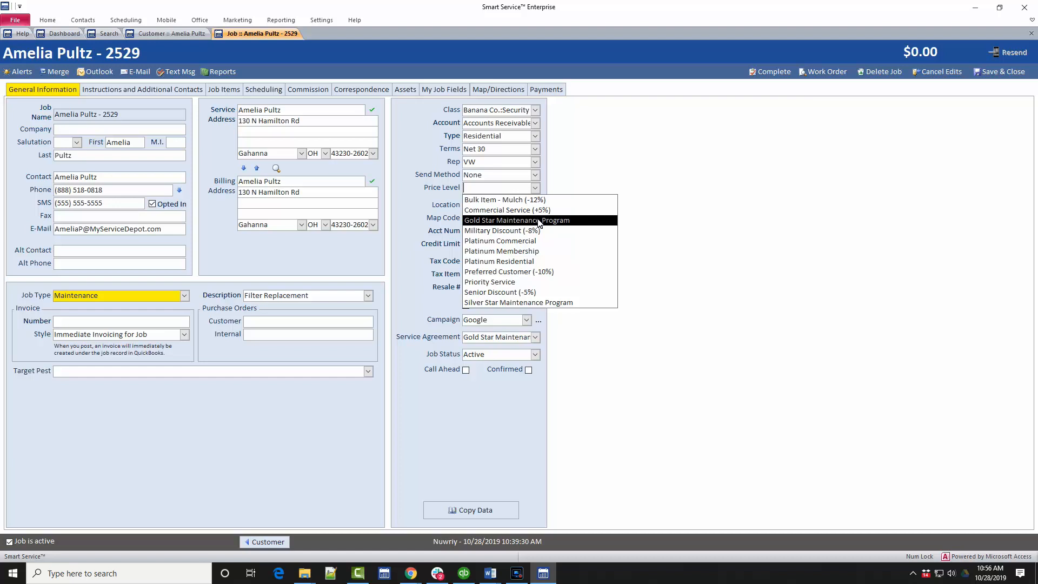
{"action": "left_click", "coordinate": [516, 220]}
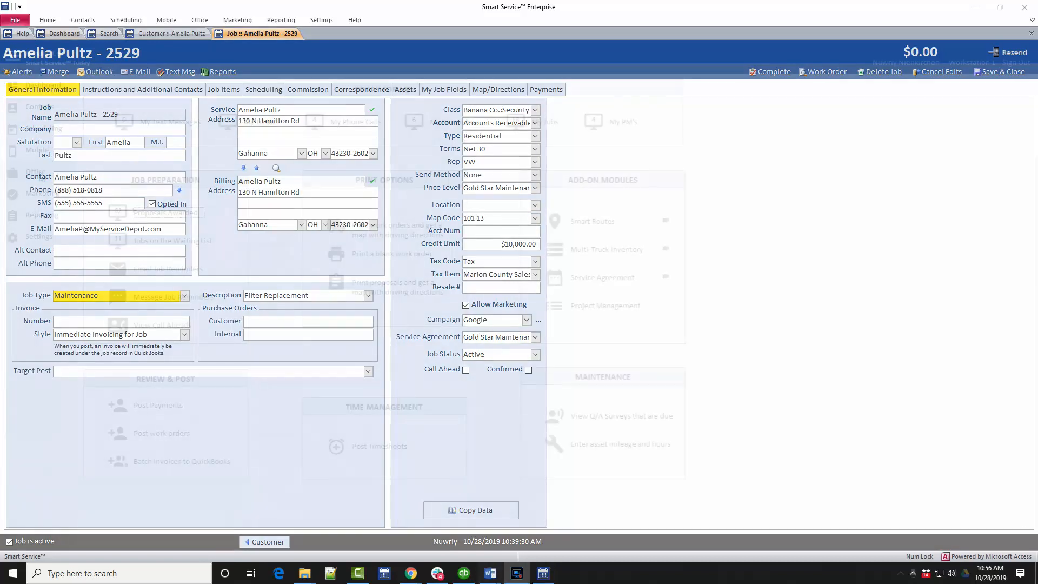
{"action": "left_click", "coordinate": [64, 33]}
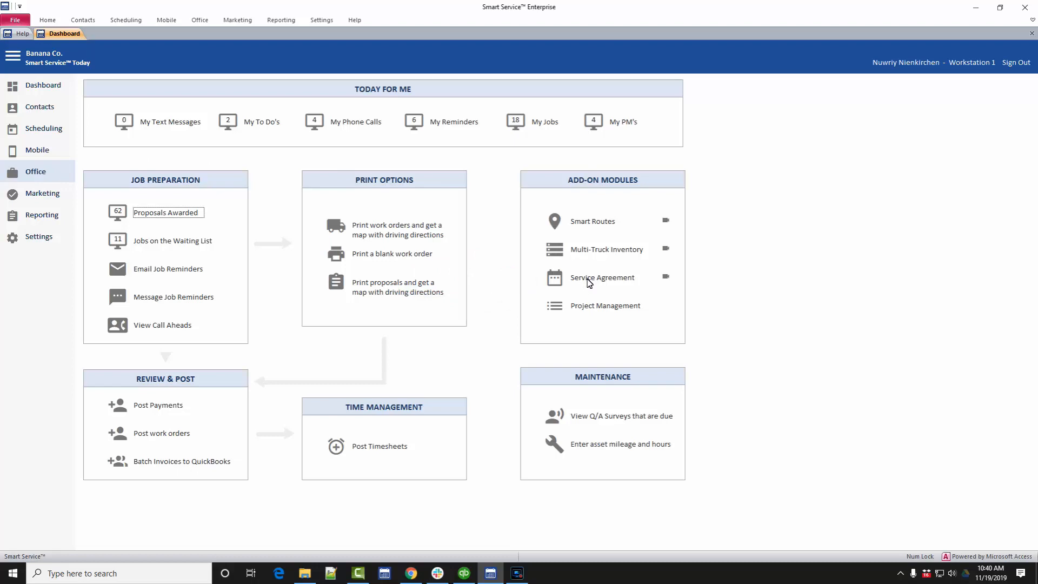
Review the active service agreements list and its Date filter criteria for billing
{"action": "left_click", "coordinate": [602, 278]}
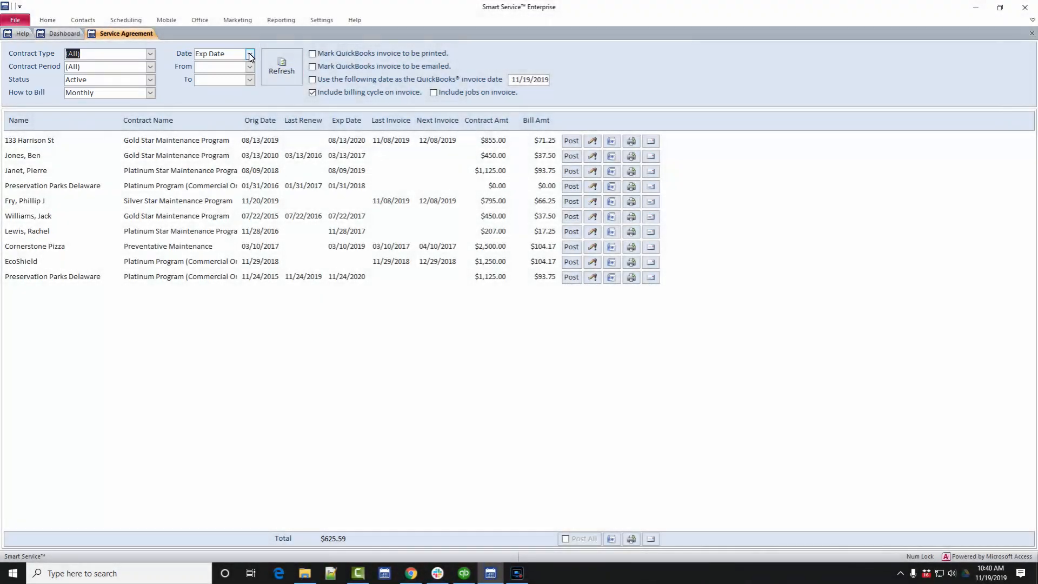
{"action": "left_click", "coordinate": [249, 54]}
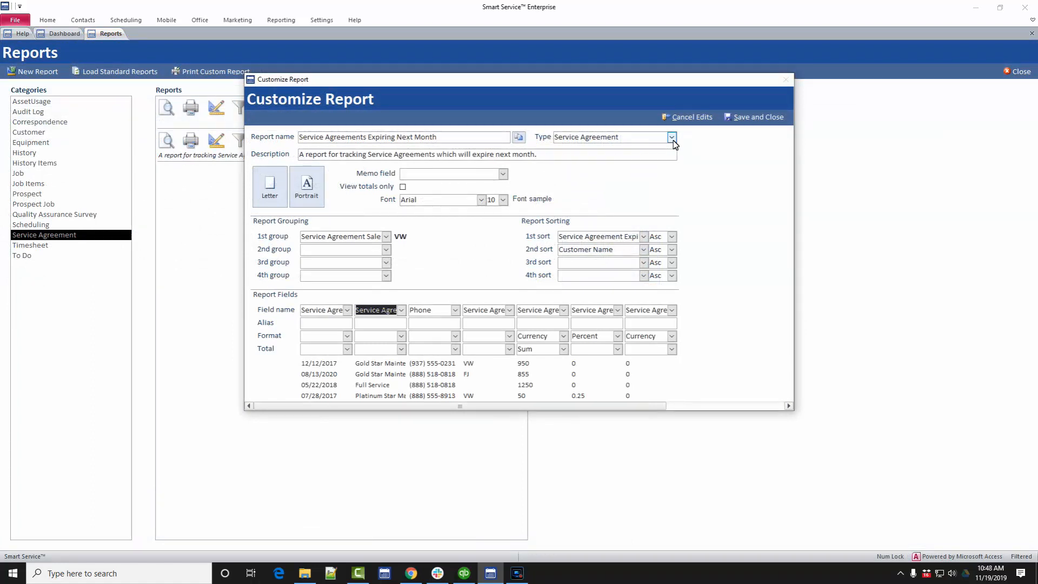
Check the report's Type and column field, then preview Service Agreements Expiring Next Month totalling $6,870.00
{"action": "left_click", "coordinate": [672, 137]}
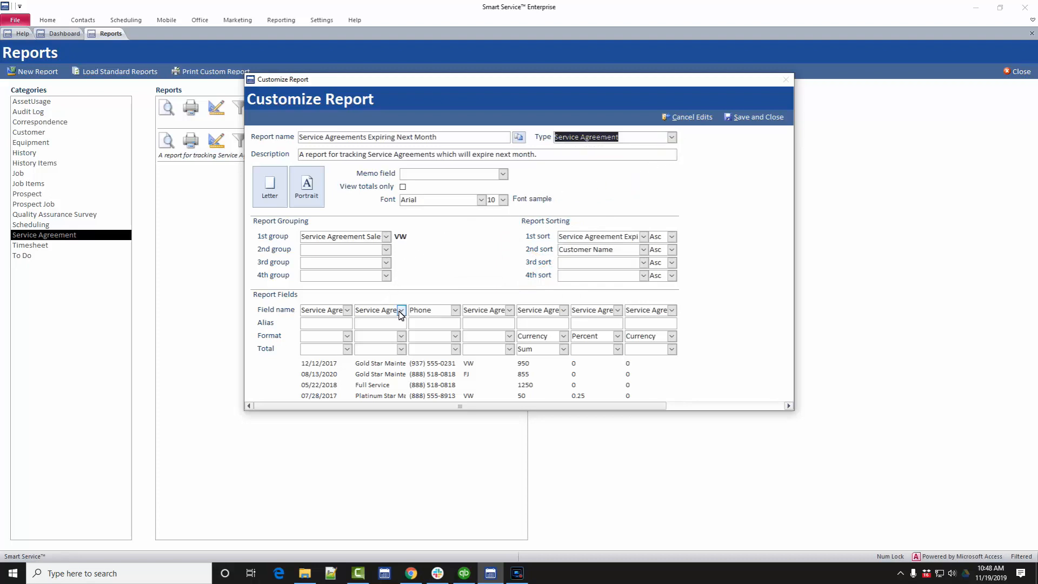
{"action": "left_click", "coordinate": [400, 311]}
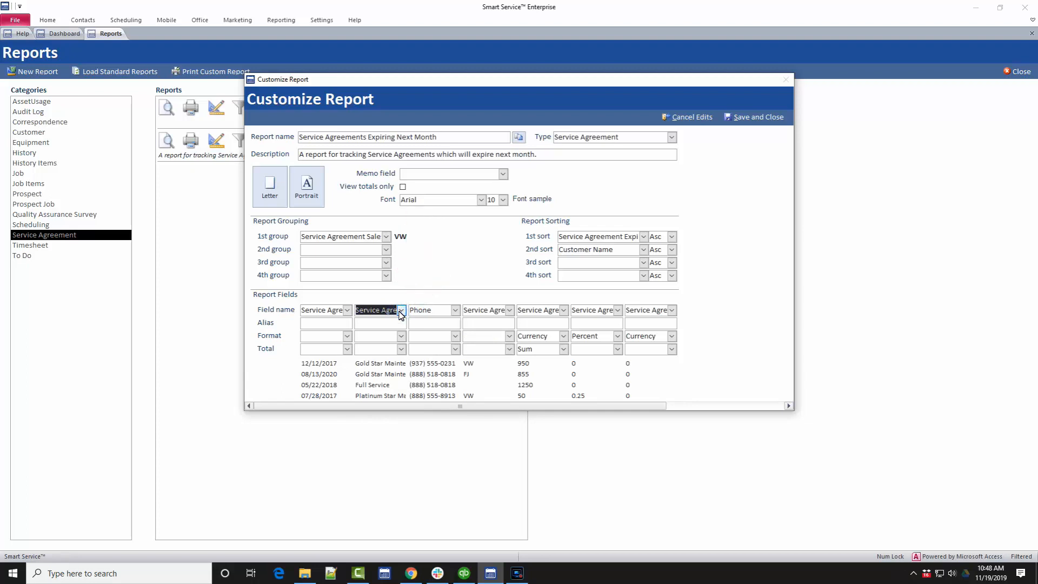
{"action": "left_click", "coordinate": [754, 117]}
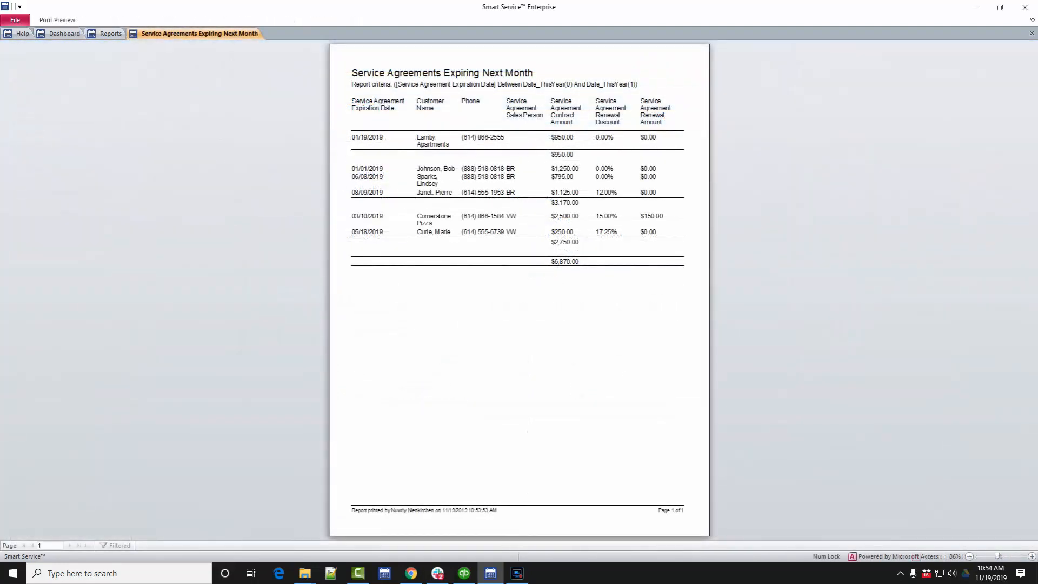